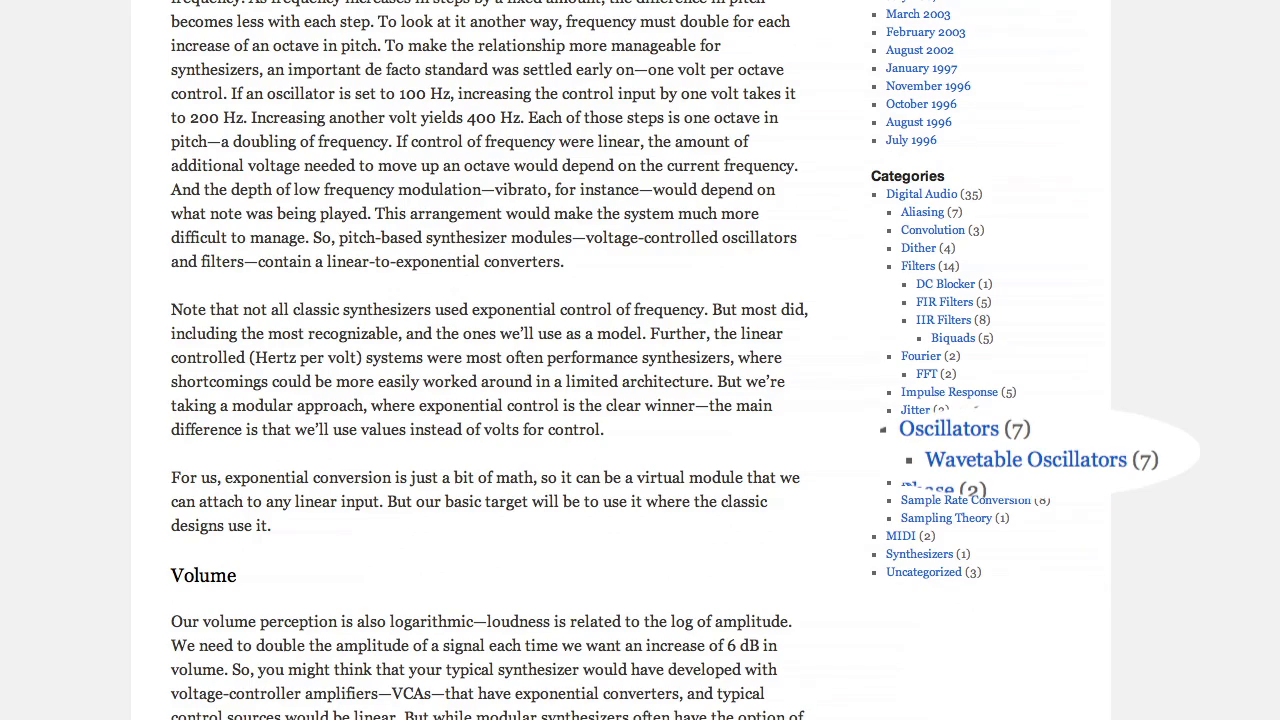
# - Open the Wavetable Oscillators category archive from the sidebar Categories list
pyautogui.click(1025, 459)
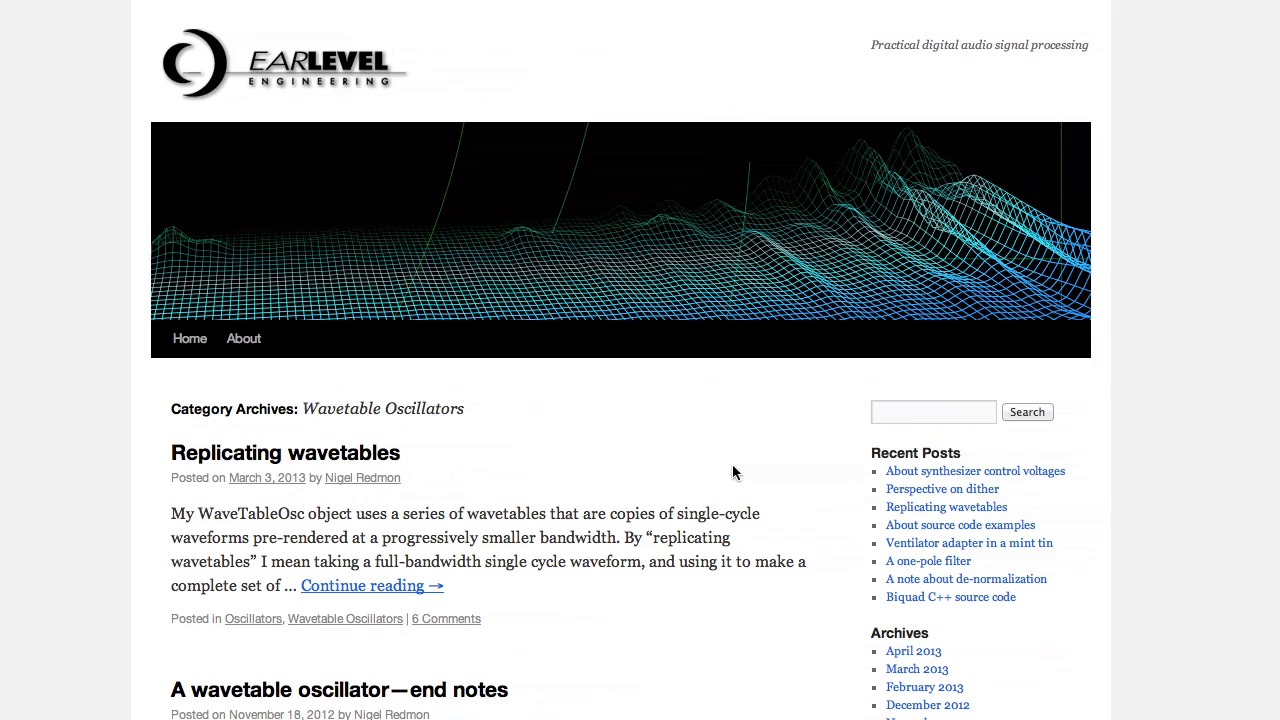